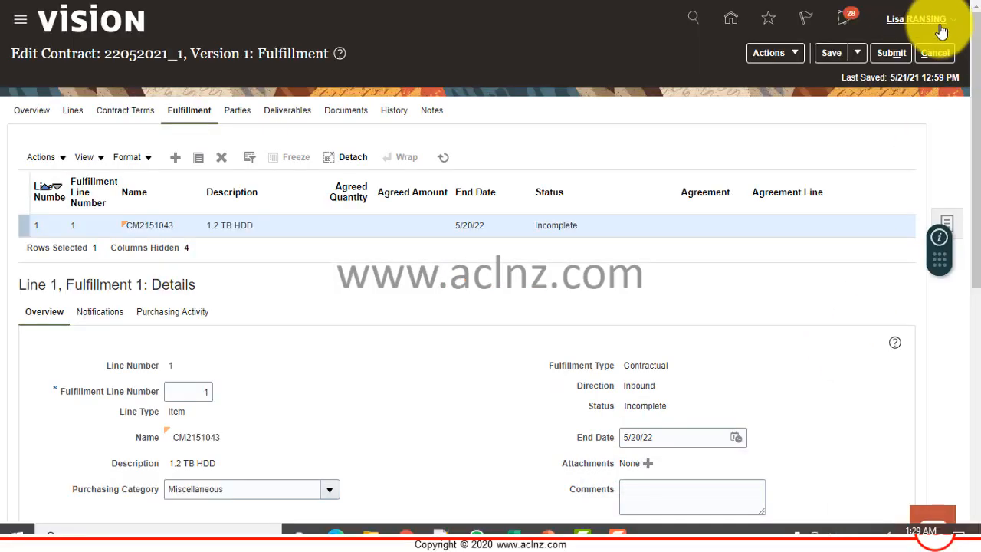
mouse_move(917, 19)
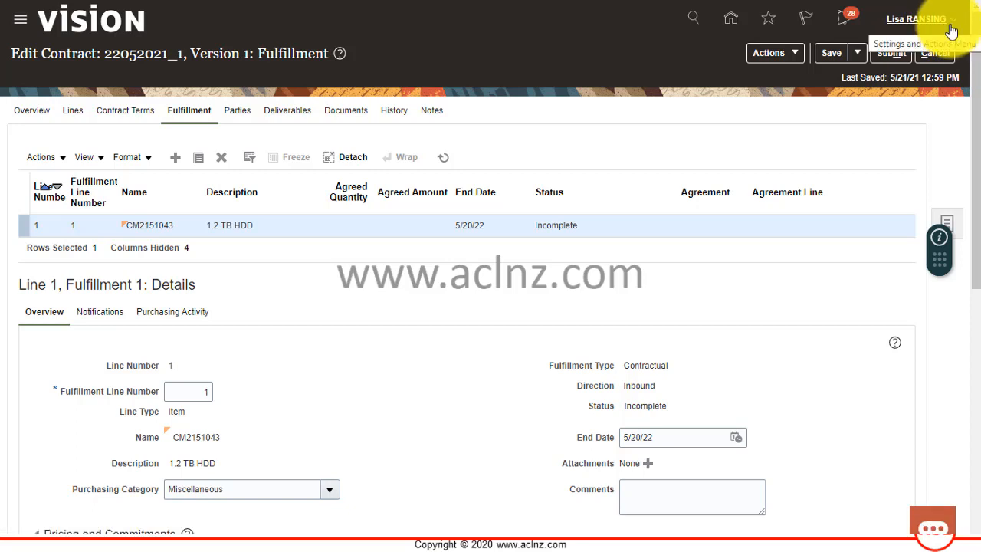
Check the application version information from the user's settings and actions menu.
left_click(917, 18)
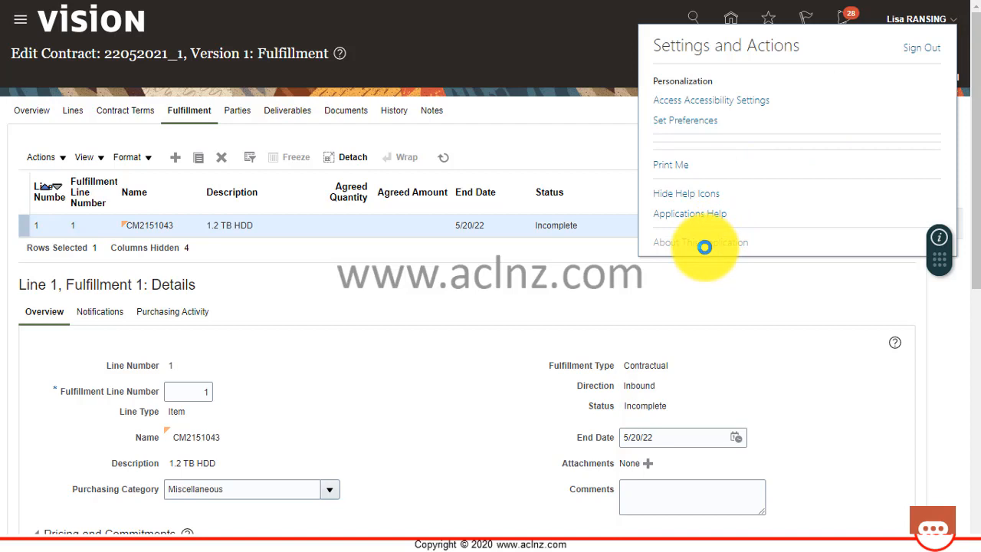
left_click(699, 242)
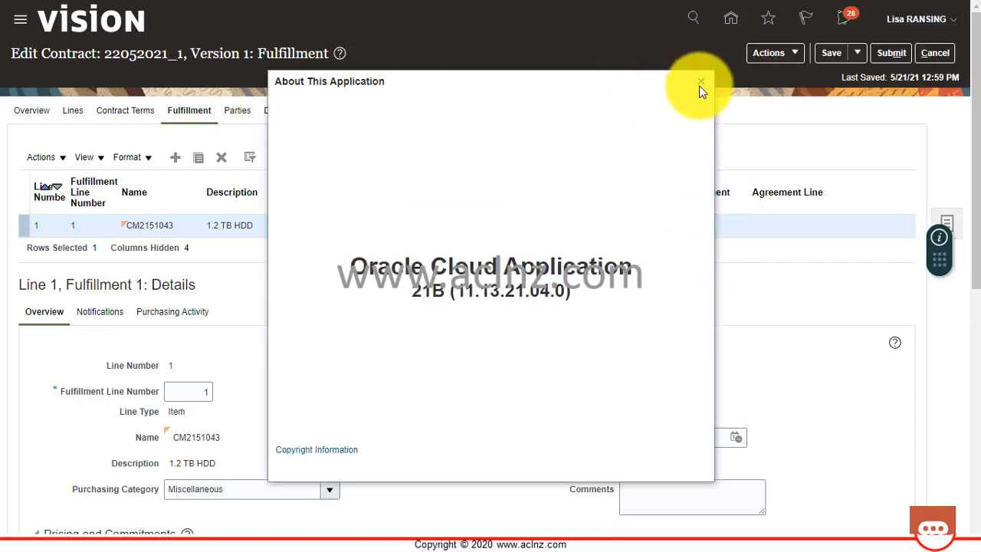
left_click(699, 81)
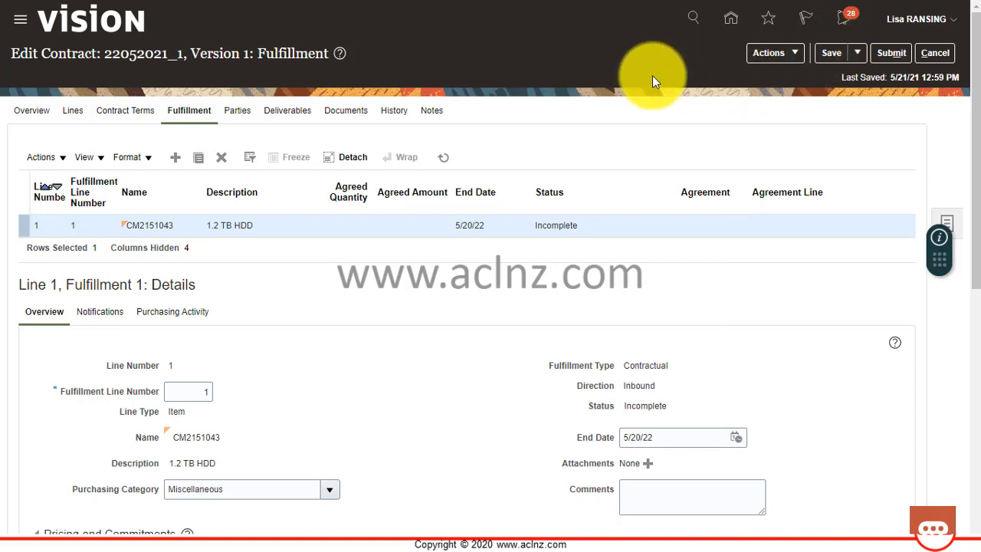
mouse_move(499, 100)
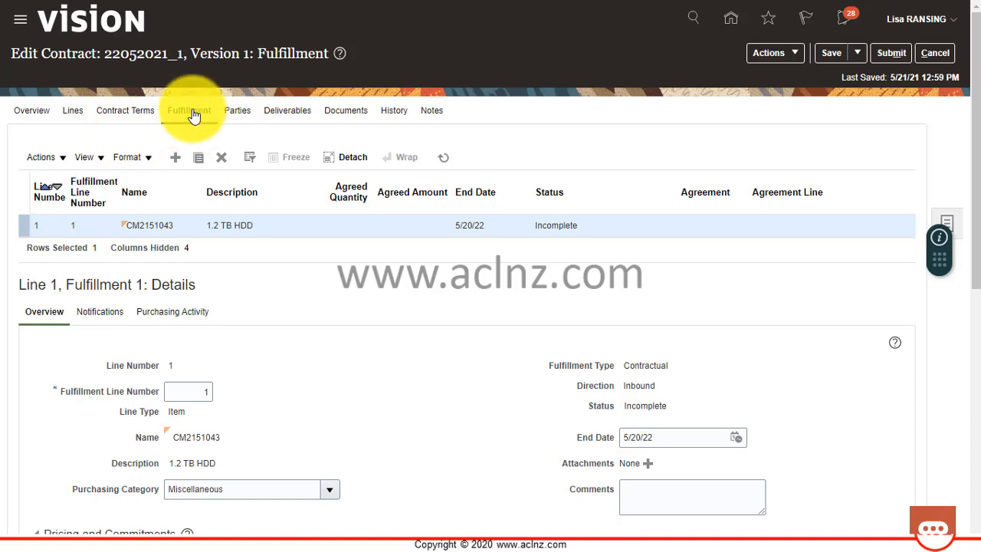
Review contract 22052021_1's Fulfillment and Lines sections, ending on the Lines list with draft line 1 (1.2 TB HDD).
left_click(189, 110)
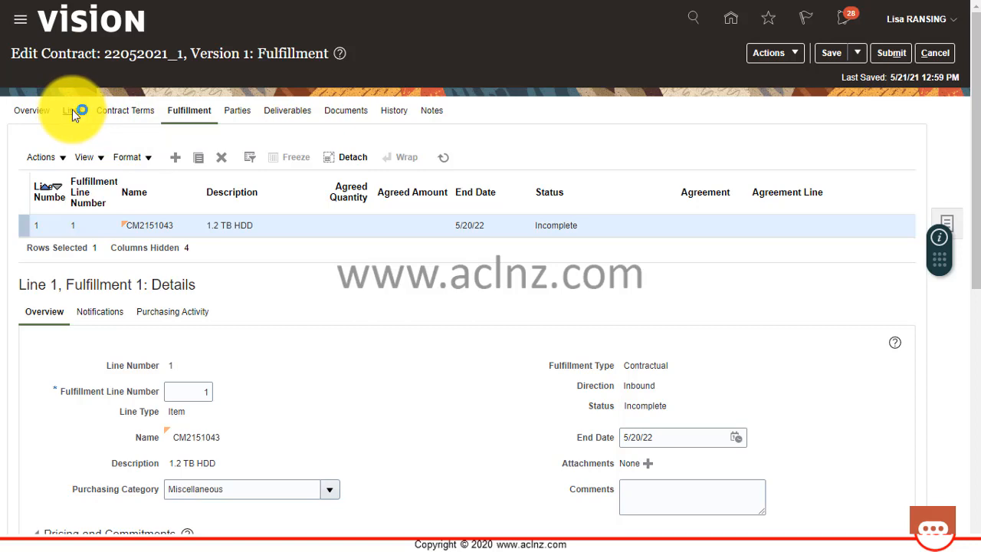
left_click(74, 111)
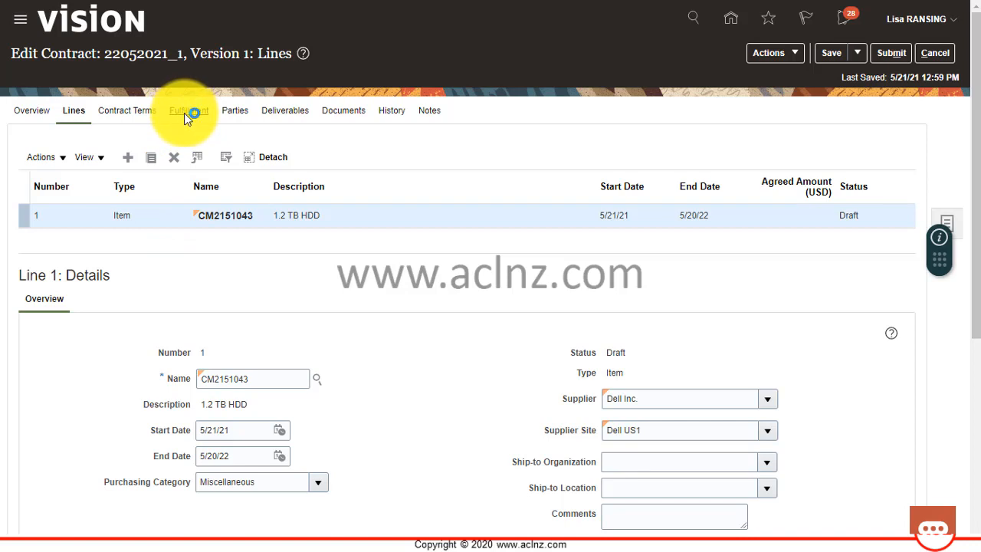
left_click(189, 110)
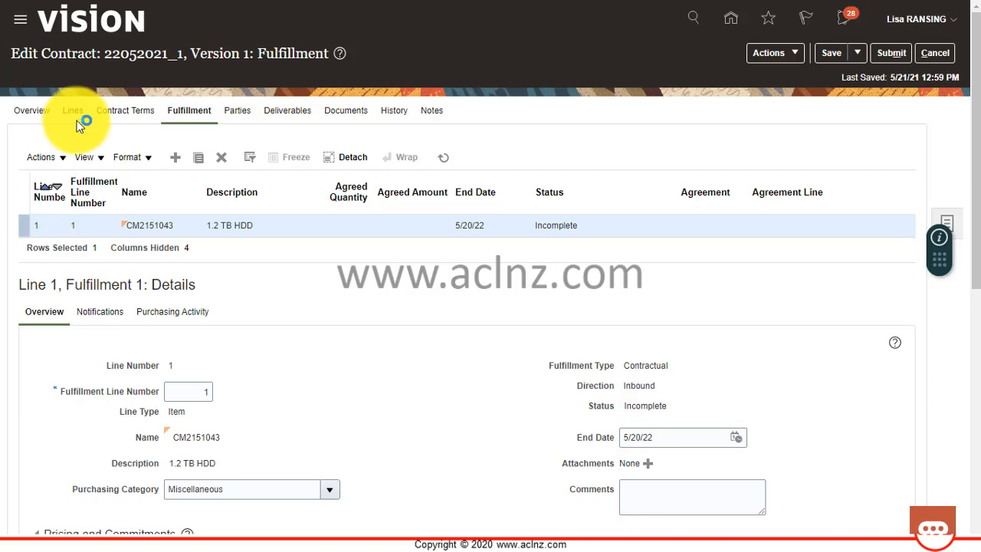
left_click(73, 110)
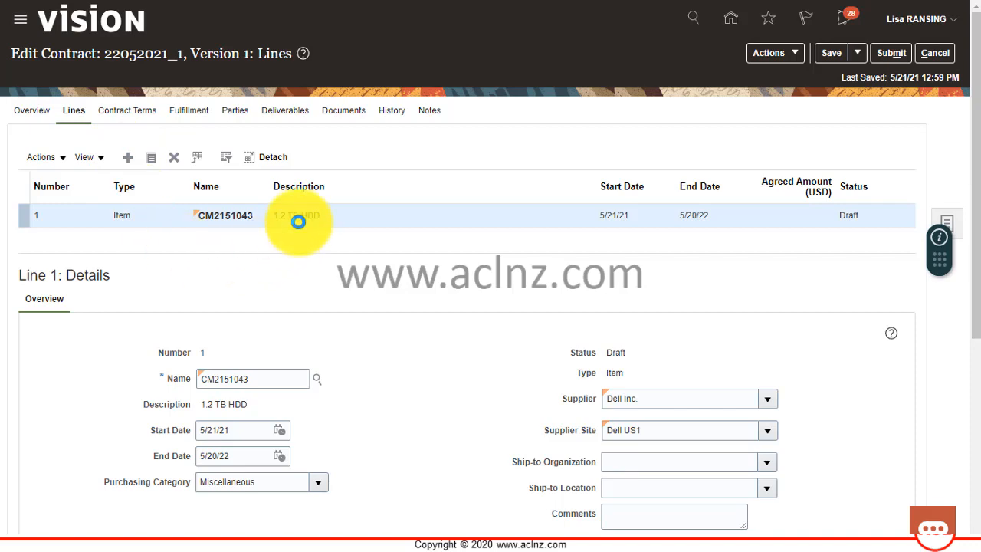
Add contract line 2 as an Item line for CM2151031 (16 GB RAM) from Dell Inc.
left_click(127, 156)
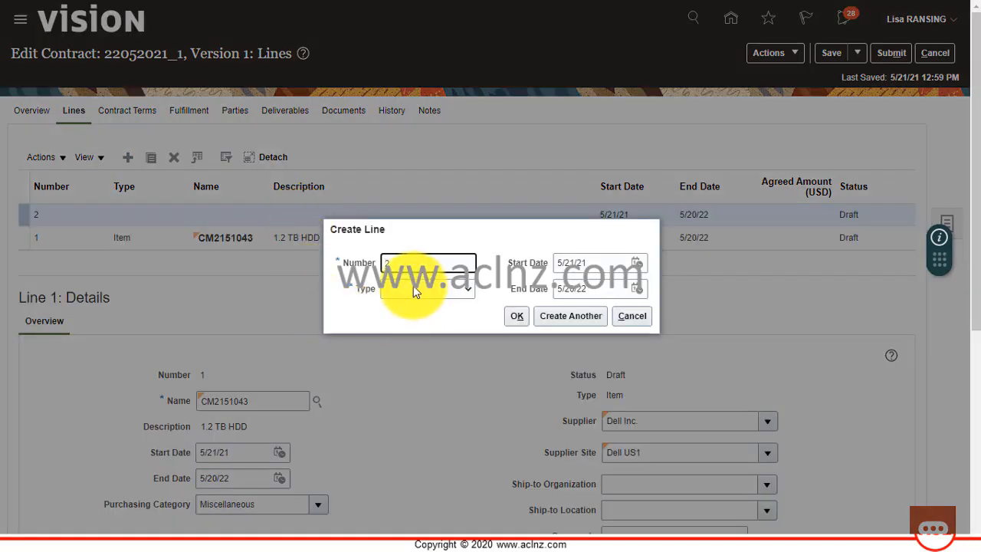
left_click(468, 288)
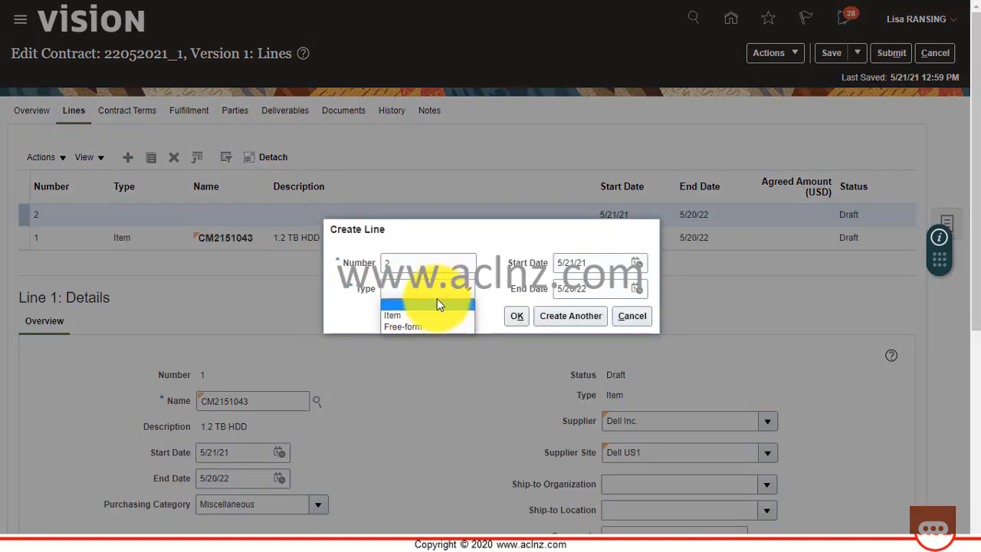
left_click(393, 316)
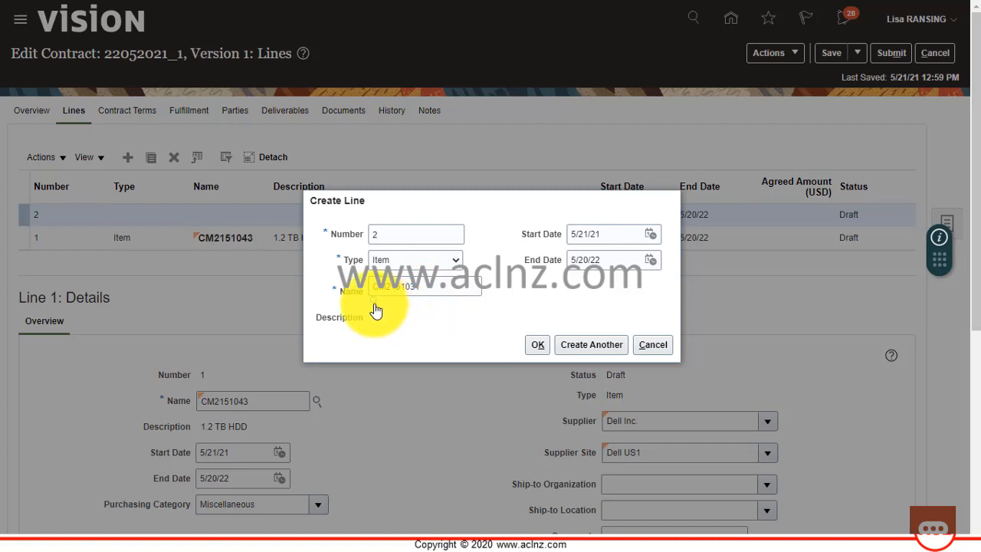
left_click(374, 303)
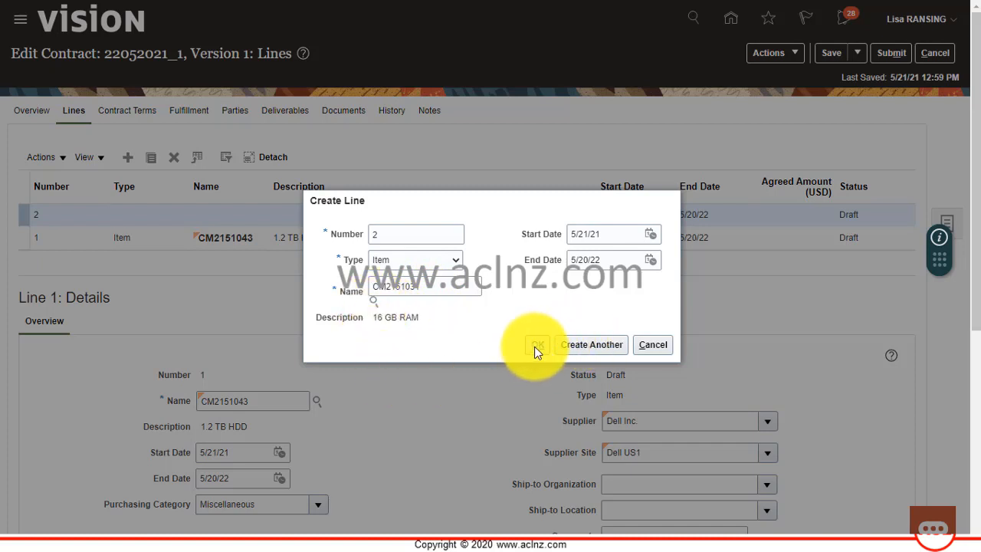
left_click(374, 300)
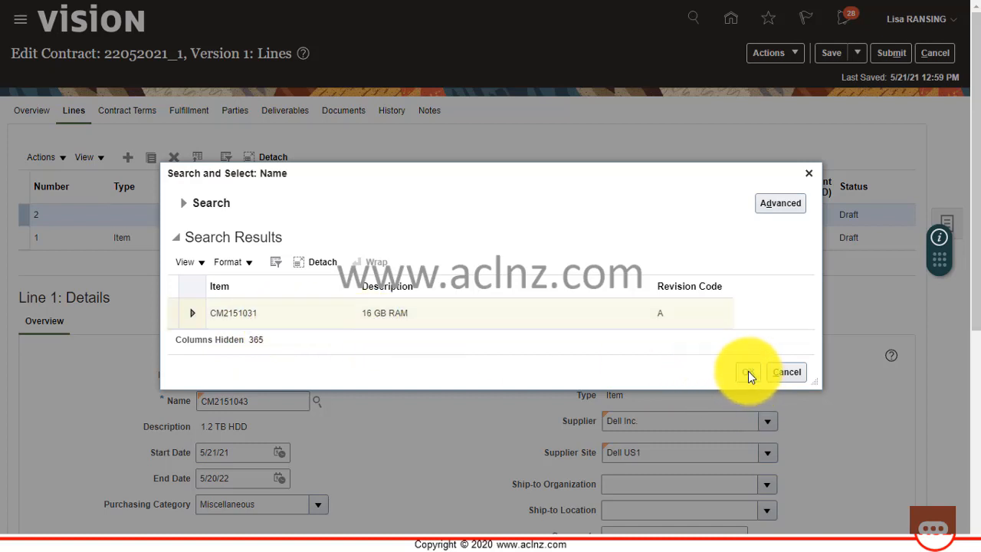
left_click(747, 373)
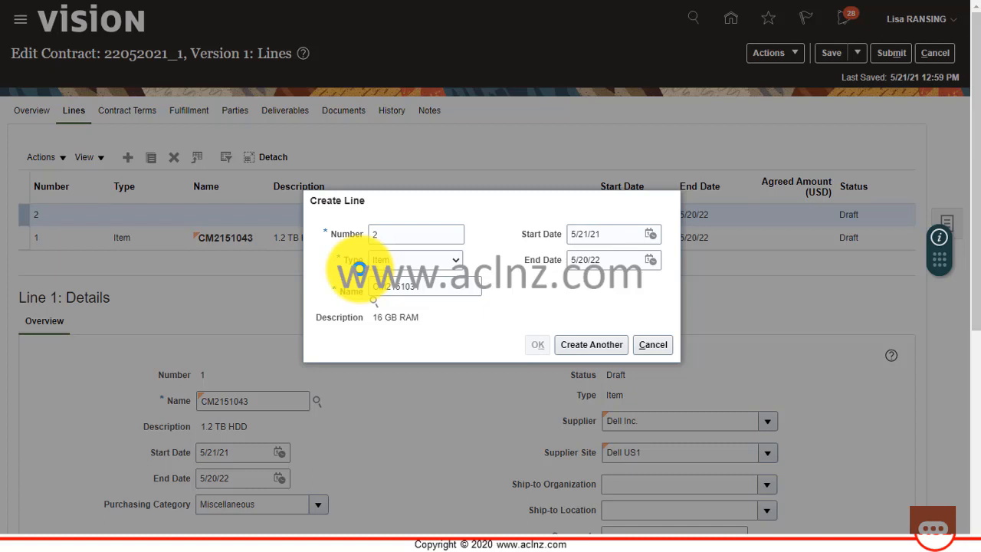
left_click(537, 343)
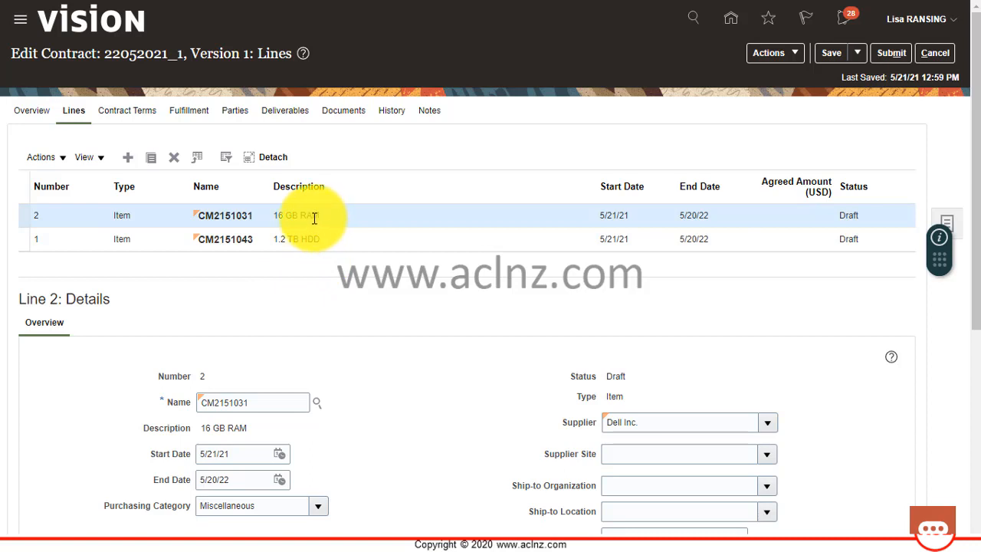
mouse_move(43, 157)
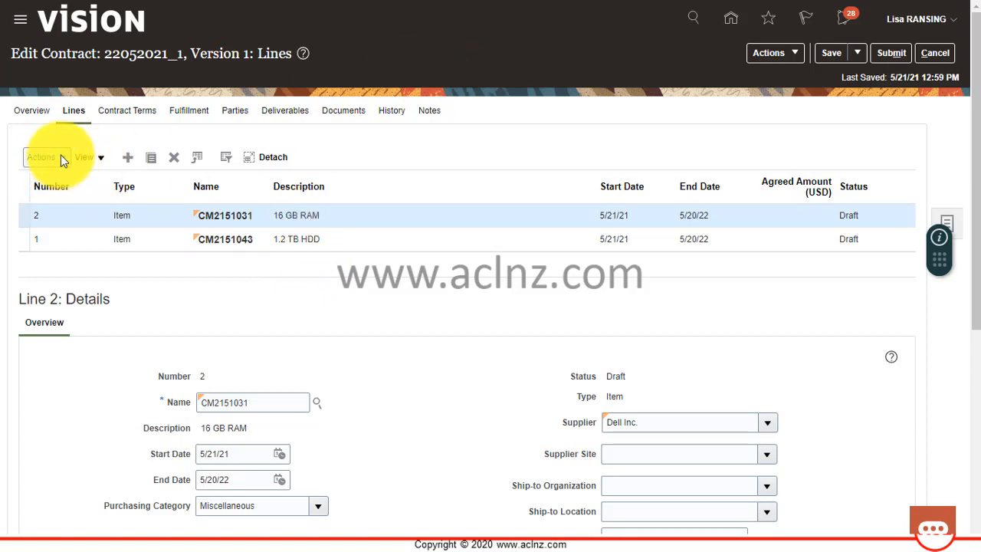
left_click(43, 156)
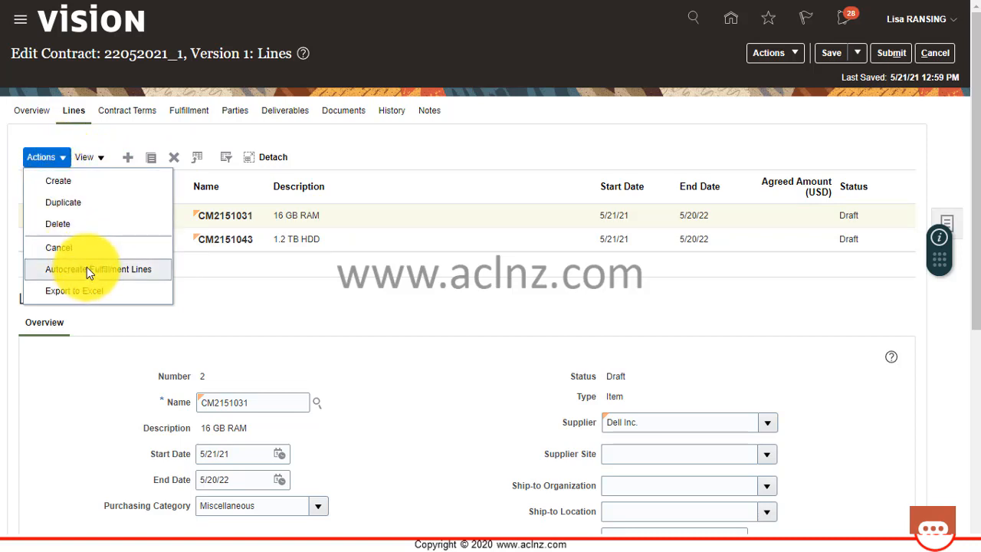
left_click(100, 270)
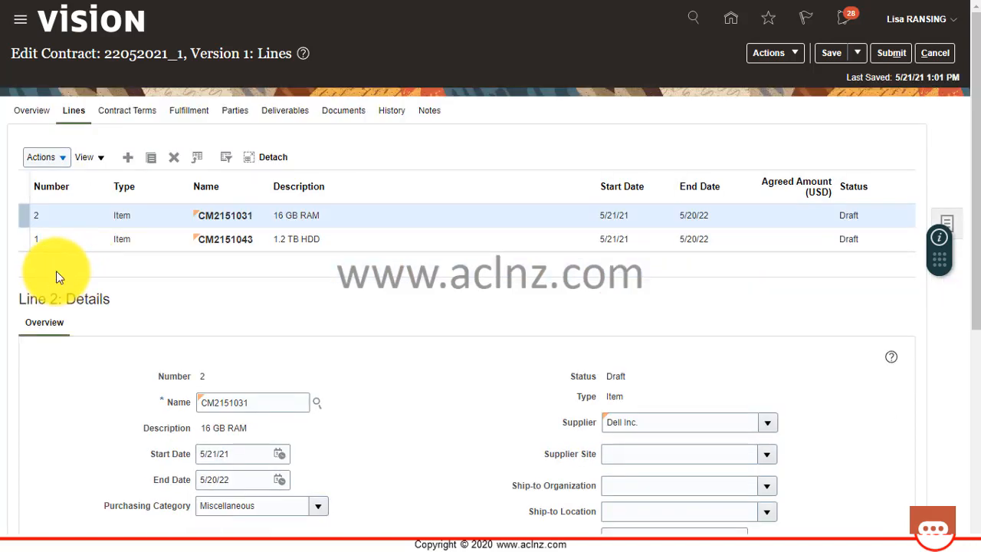
mouse_move(86, 214)
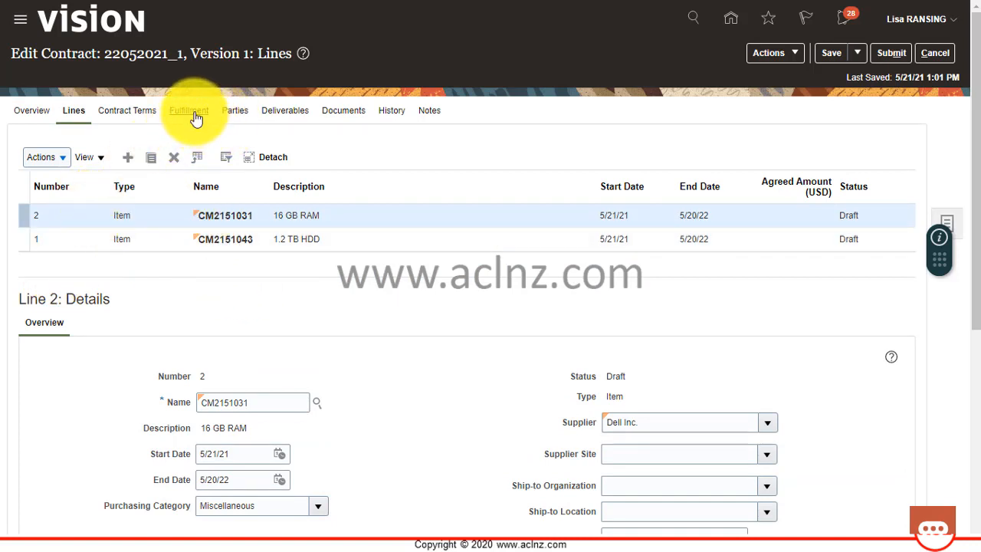
left_click(189, 110)
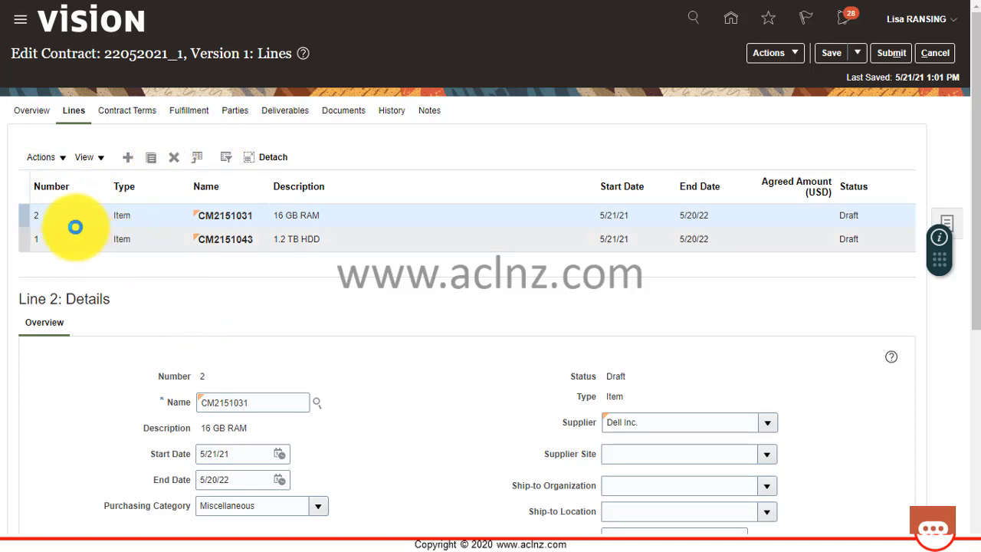
Show the fulfillment lines and review the auto-created, incomplete fulfillment for the 16 GB RAM line.
left_click(188, 110)
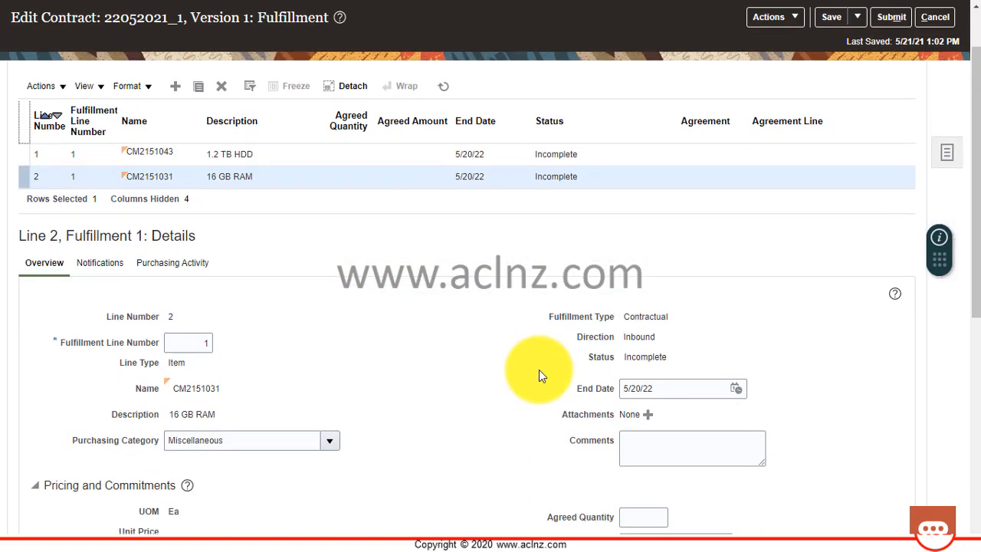
scroll("down", 3)
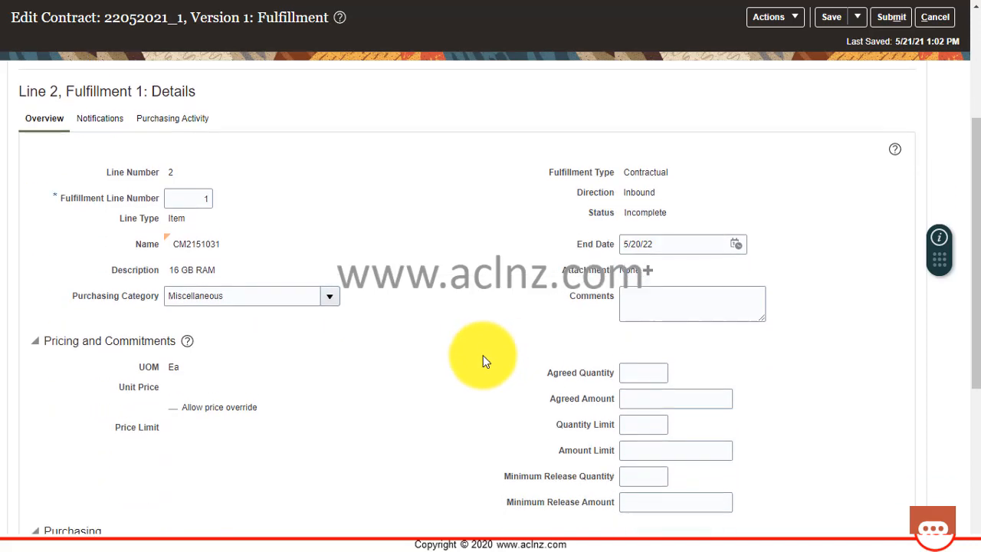
scroll("down", 3)
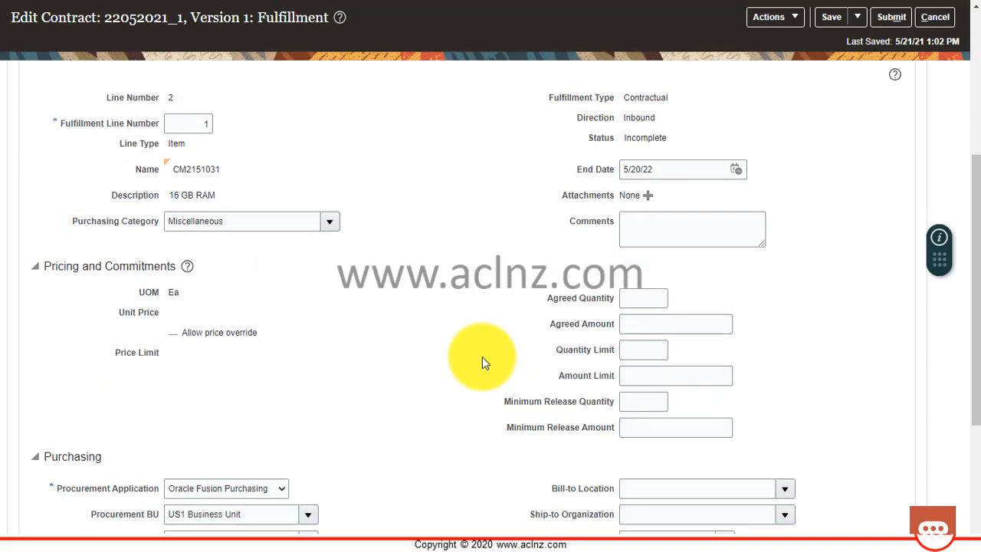
scroll("down", 3)
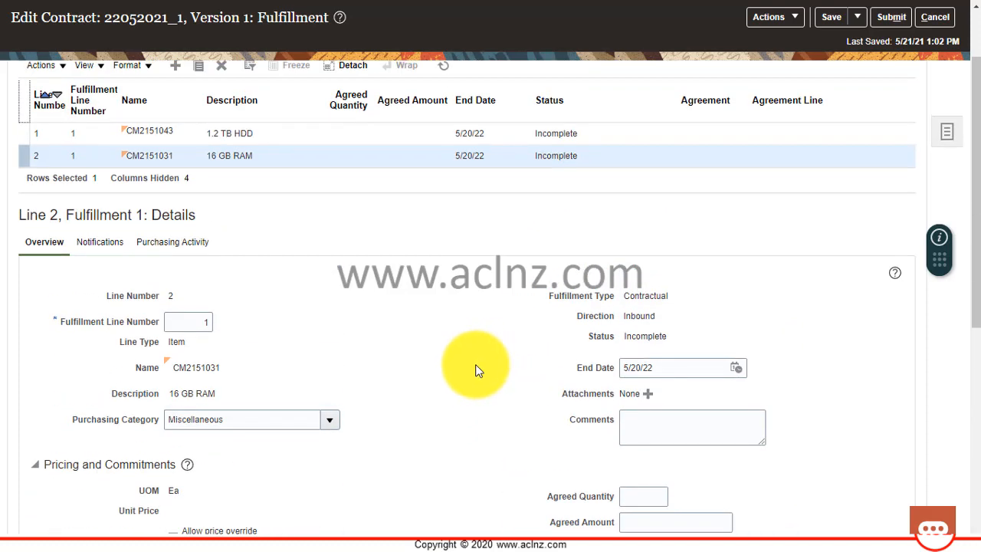
mouse_move(472, 360)
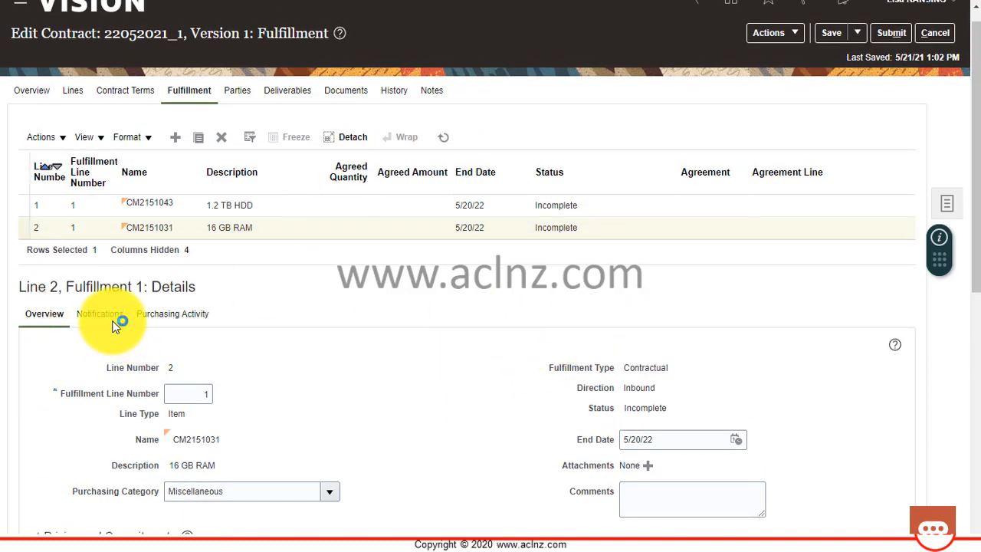
Add a Fulfillment complete notification to the Contract administrator on line 2's fulfillment and save the contract.
left_click(98, 313)
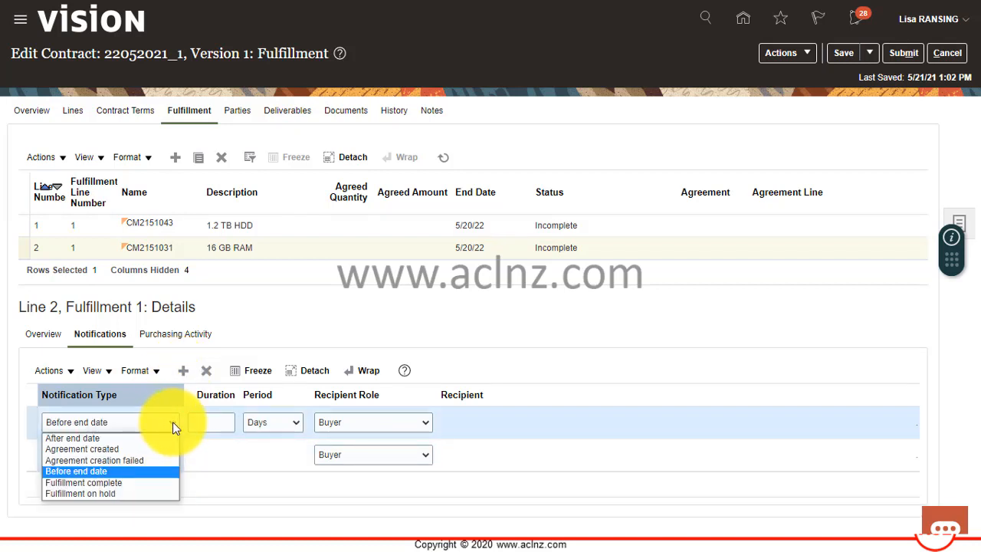
left_click(83, 448)
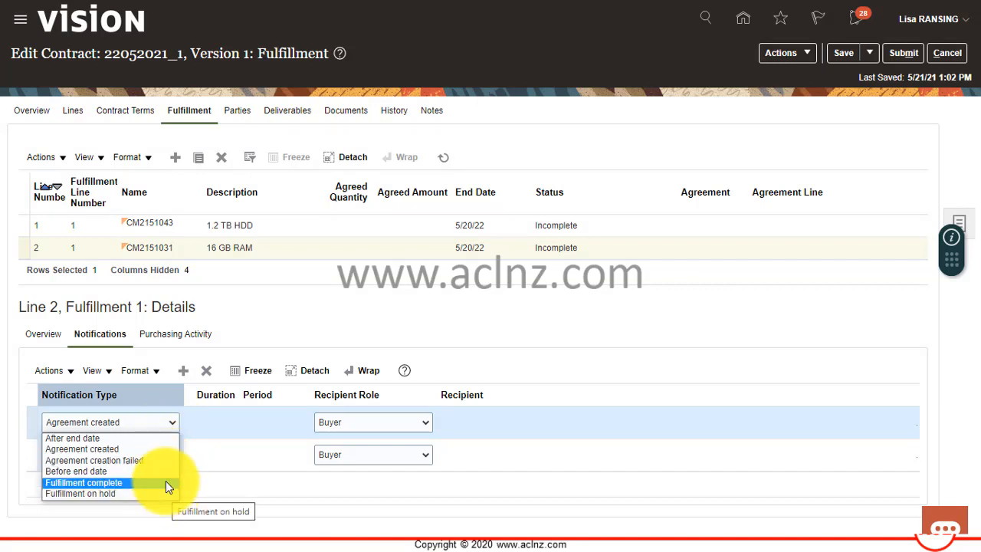
left_click(83, 481)
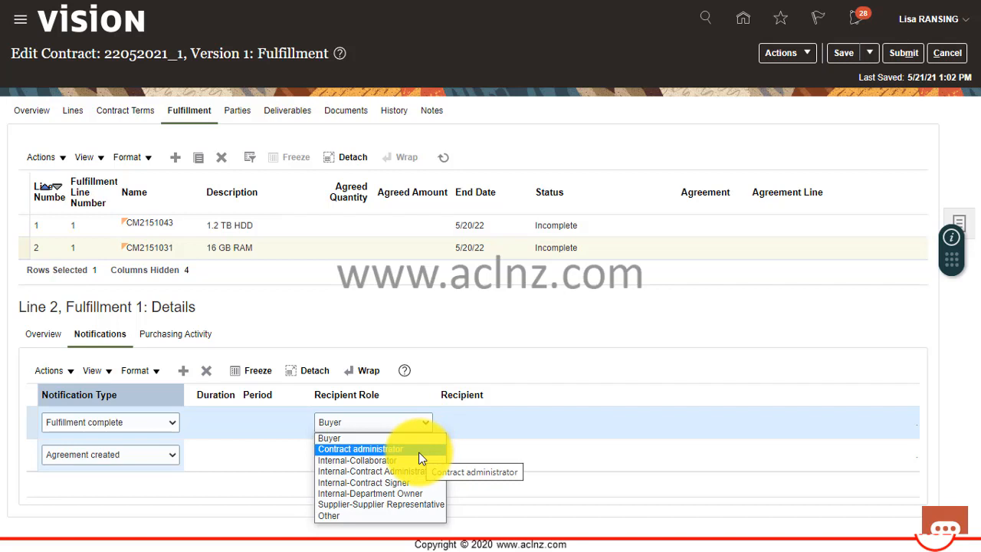
left_click(360, 448)
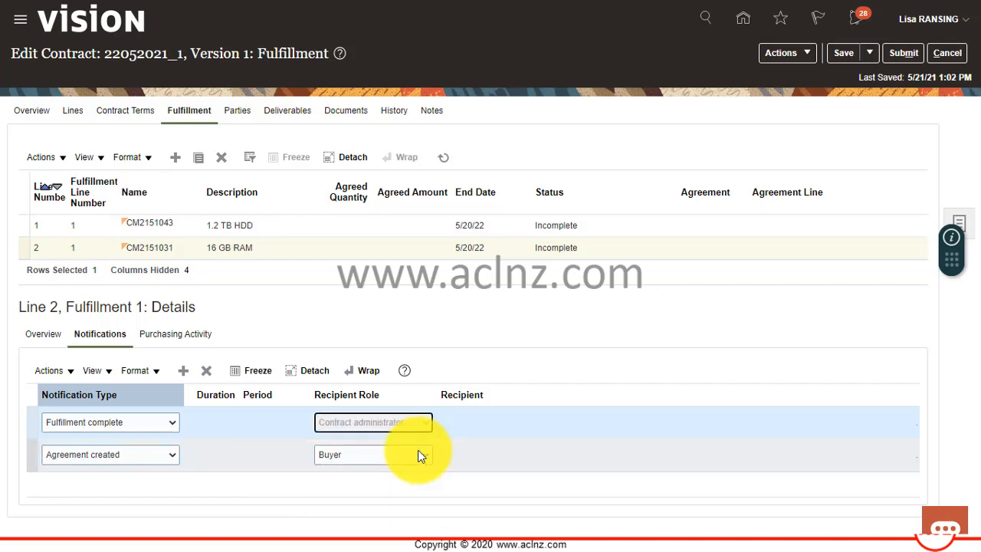
left_click(374, 422)
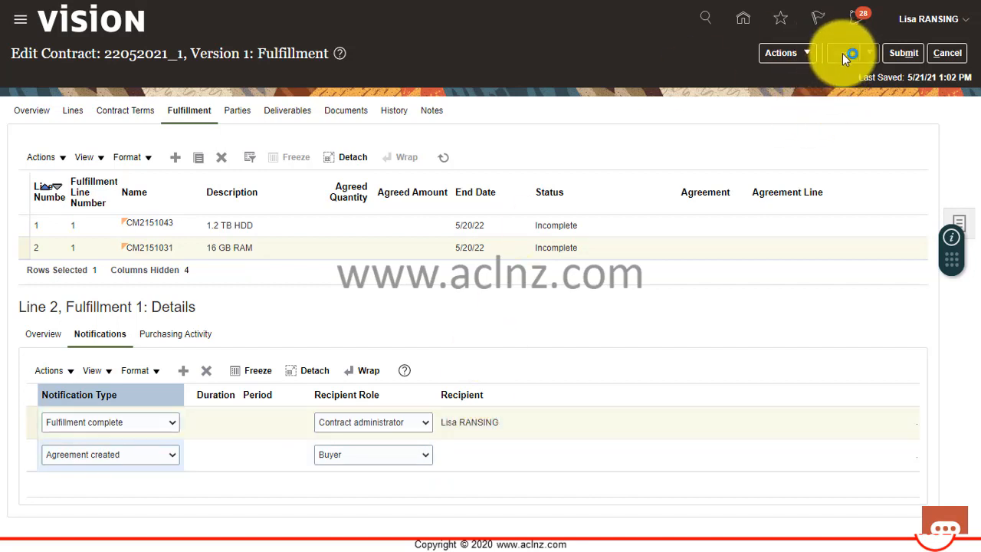
left_click(843, 52)
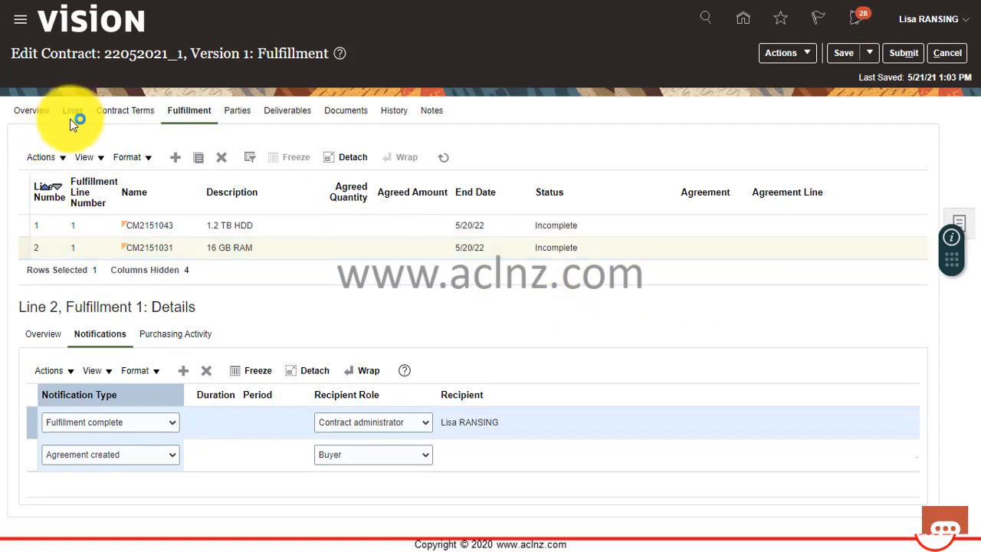
Return to the Lines list showing both draft lines, 16 GB RAM and 1.2 TB HDD.
left_click(74, 110)
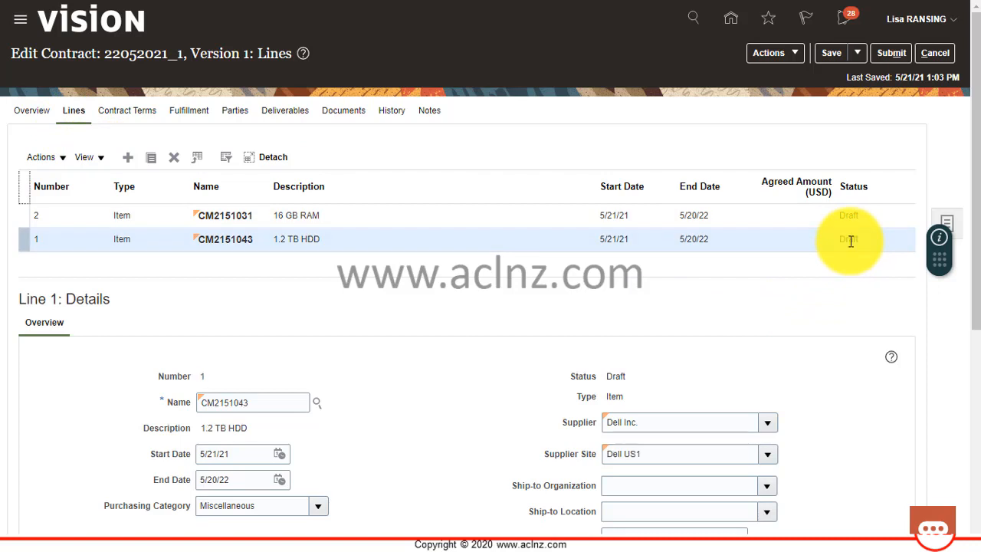
mouse_move(843, 297)
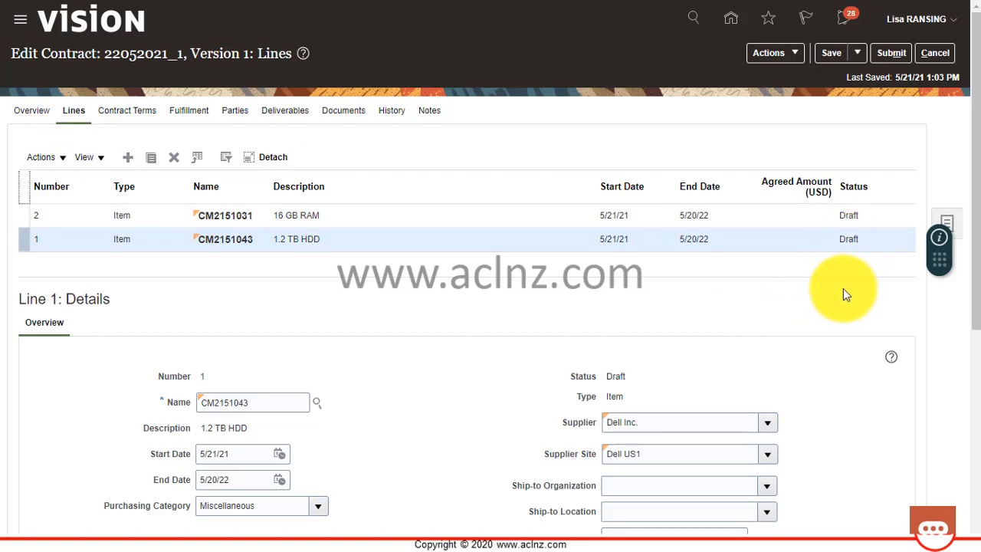
mouse_move(840, 289)
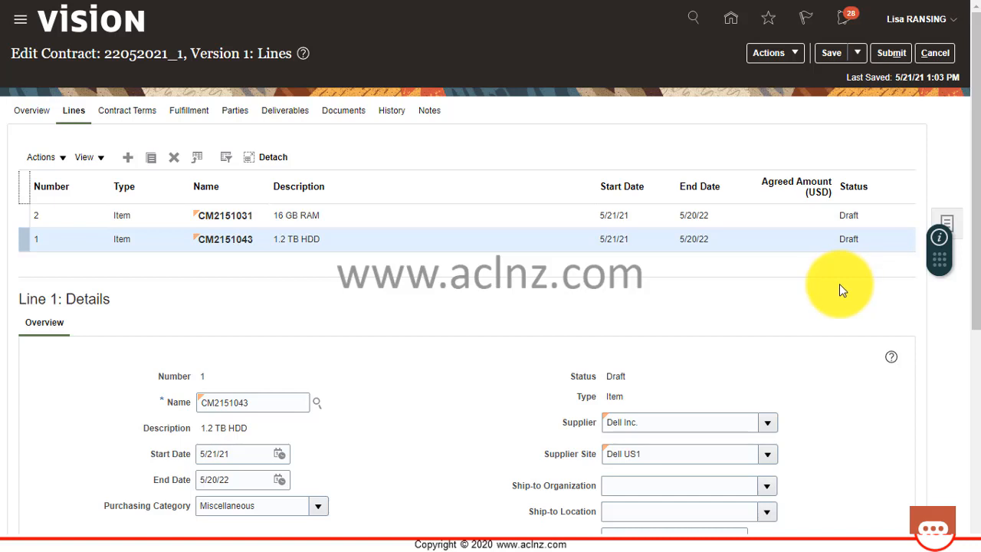
mouse_move(843, 288)
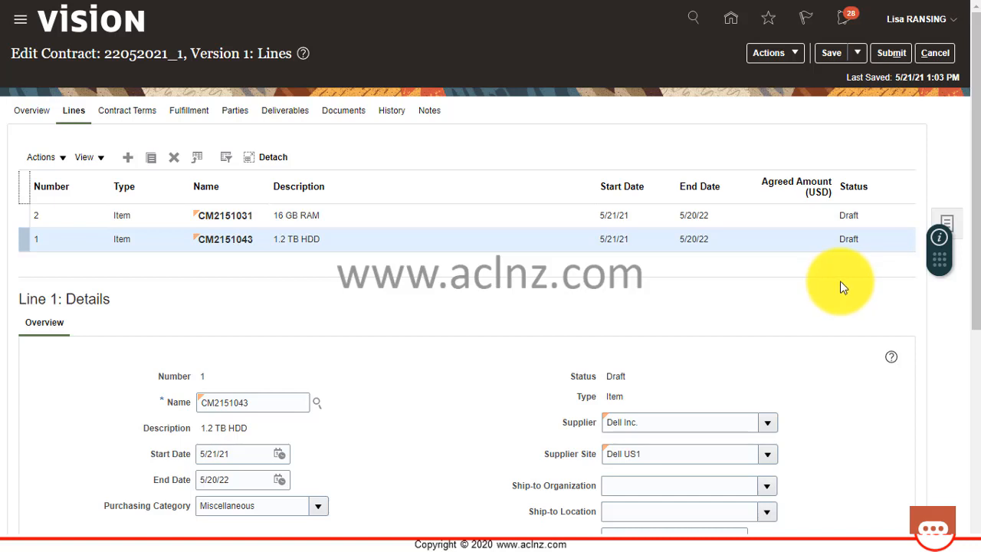